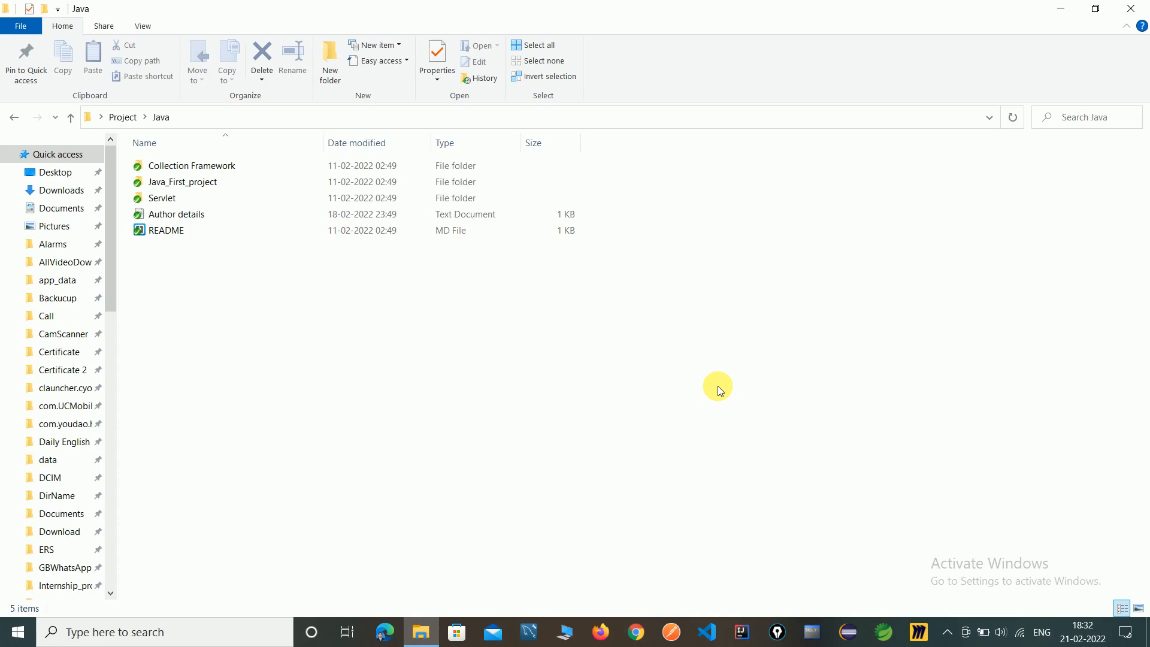
mouse_move(410, 327)
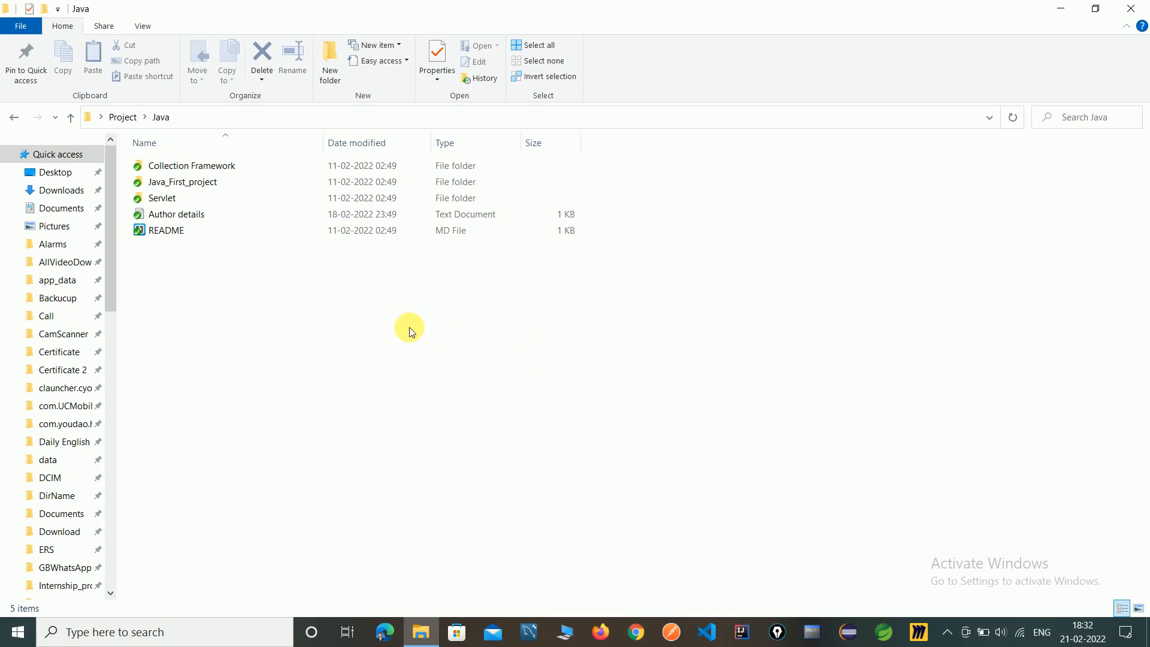
mouse_move(239, 309)
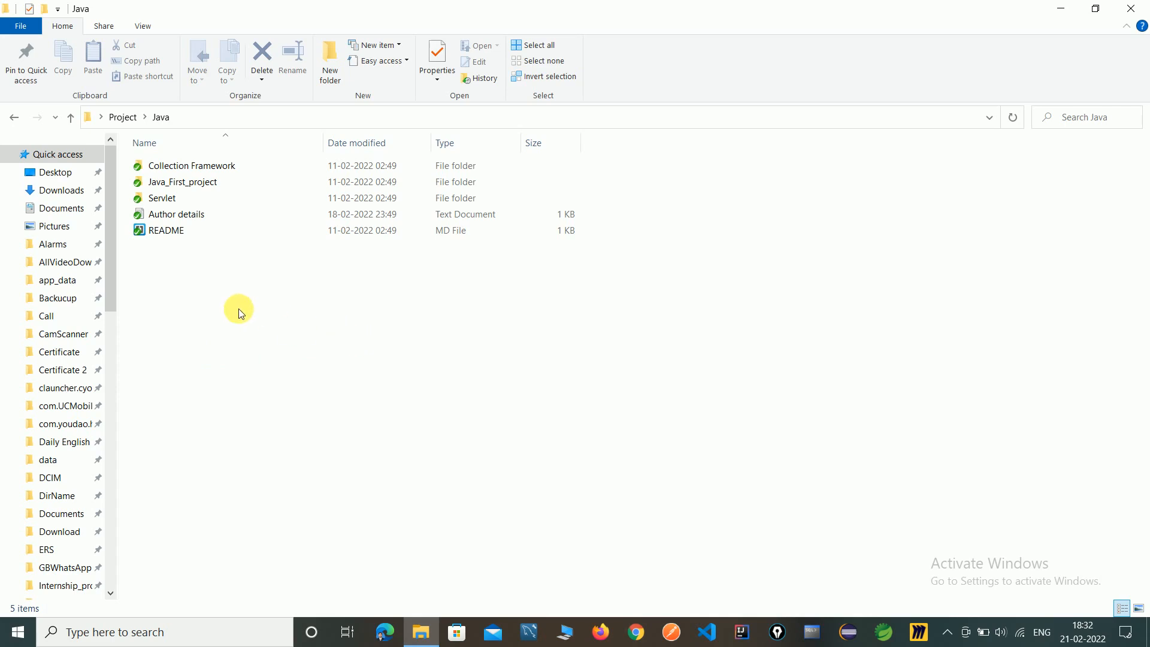
Bring up the context menu on empty space in the Java repository folder
right_click(239, 311)
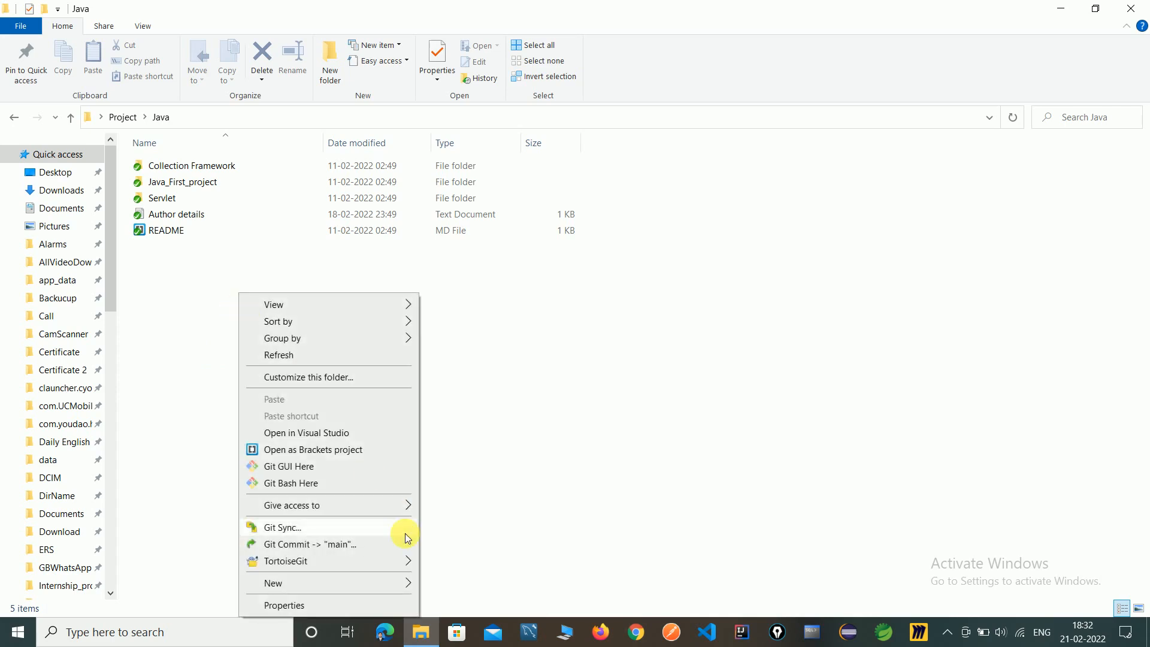
mouse_move(352, 544)
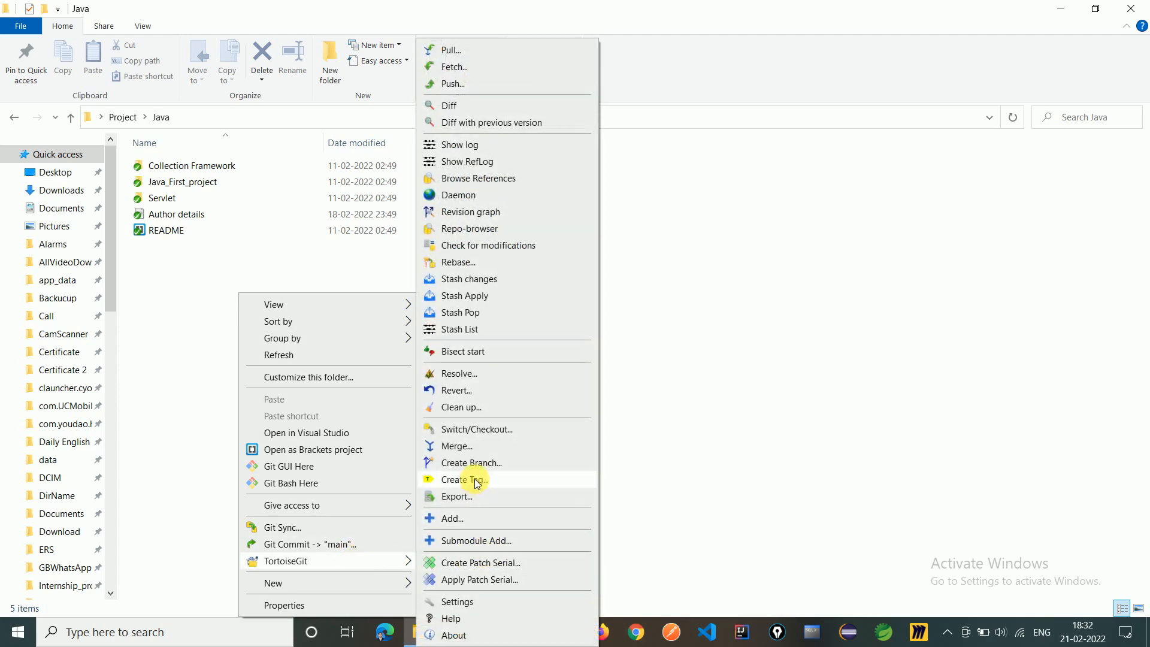
Create a new branch named Developercorners based on HEAD (main) via Create Branch
left_click(465, 479)
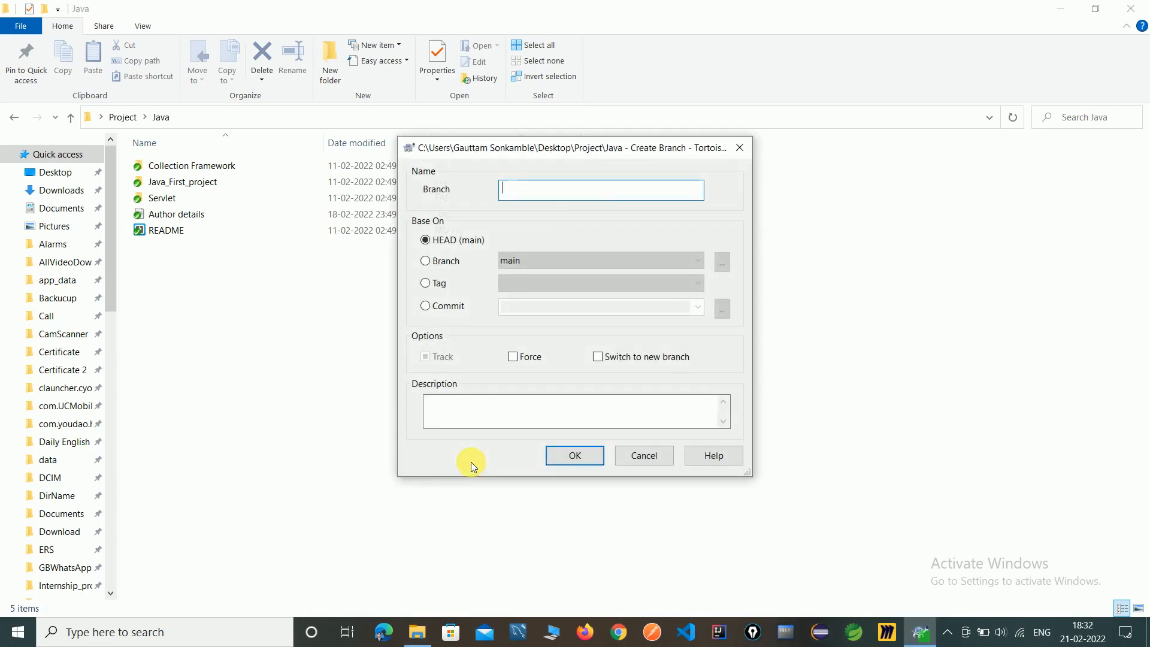
mouse_move(585, 196)
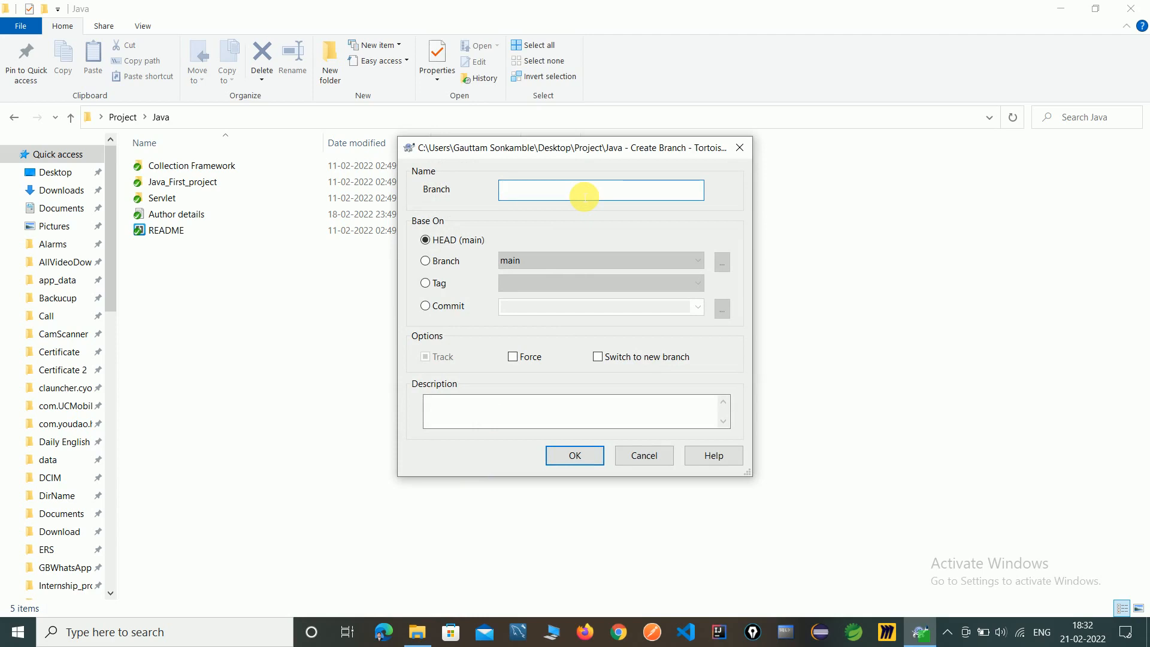
type("Developer")
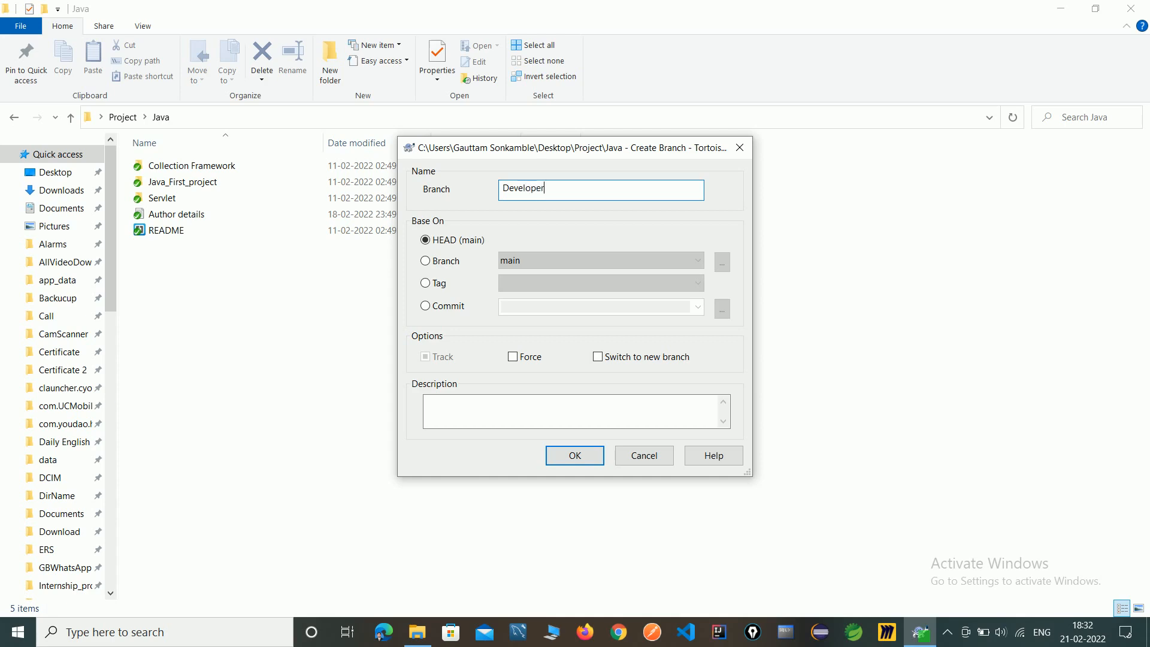
type("com")
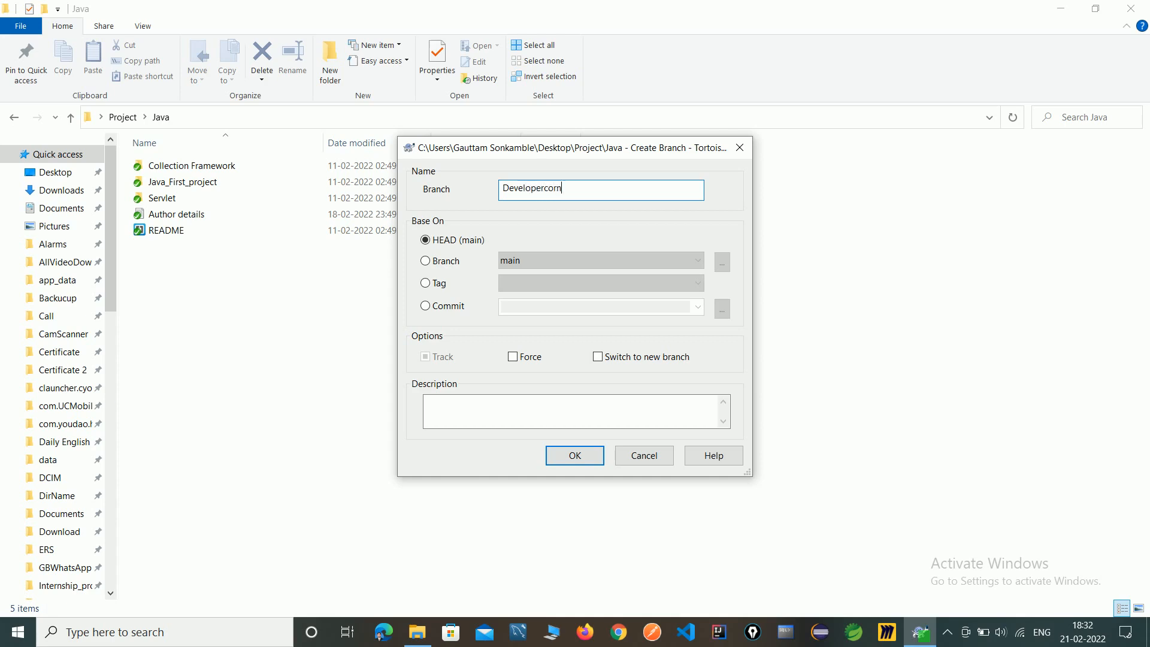
type("ers")
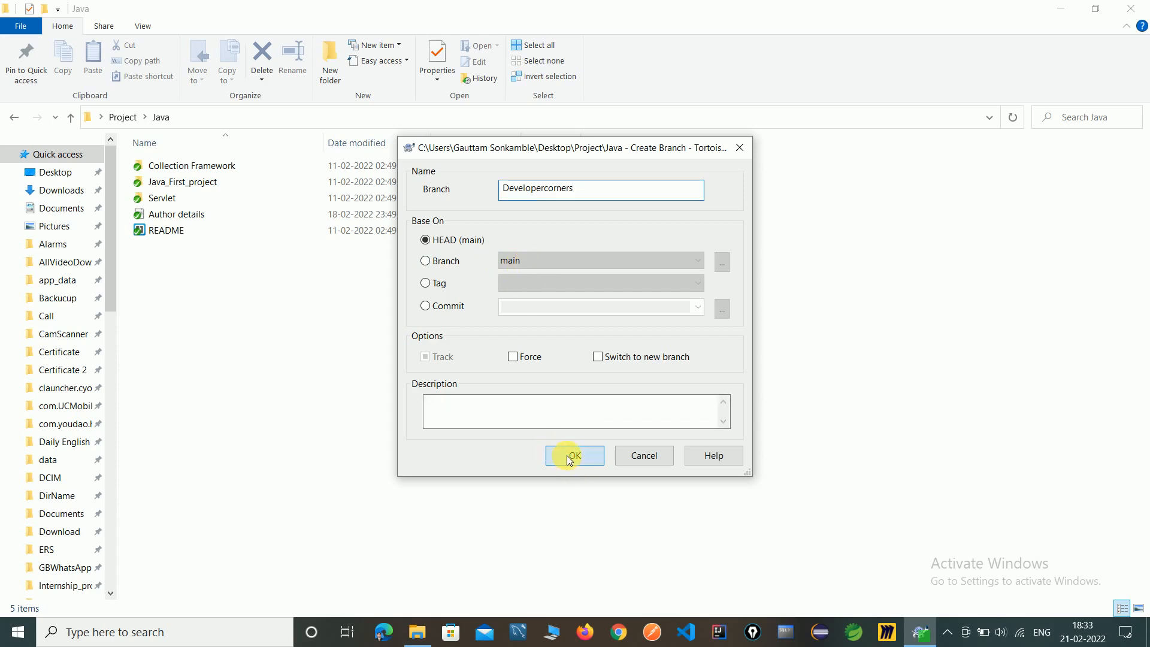
left_click(576, 456)
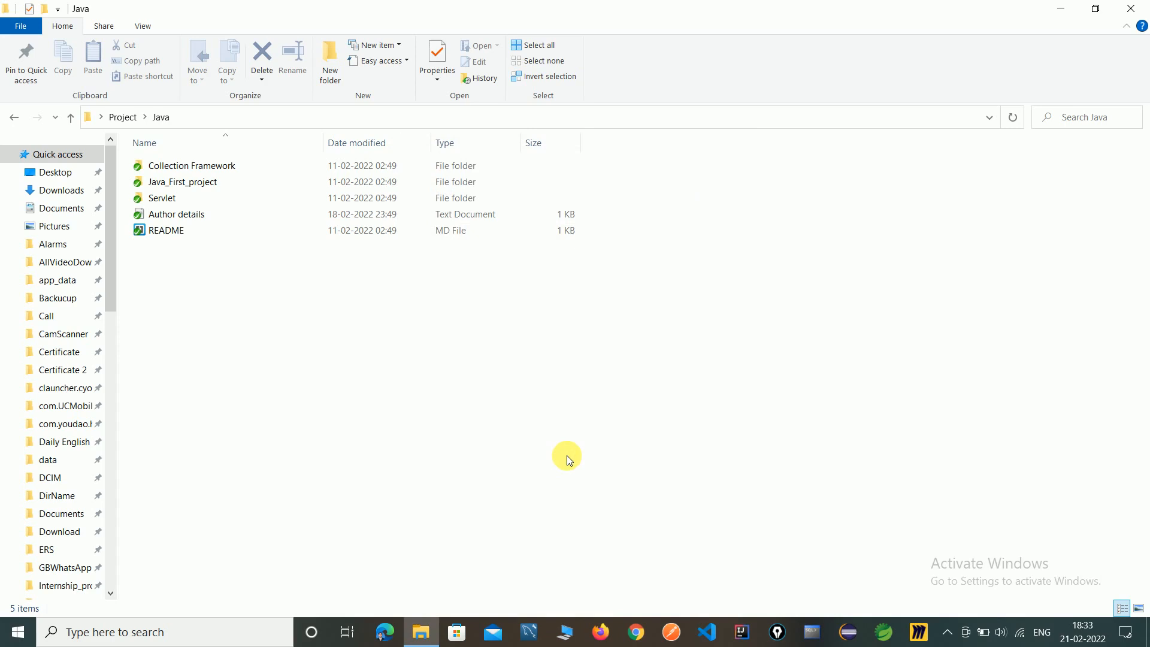
mouse_move(246, 275)
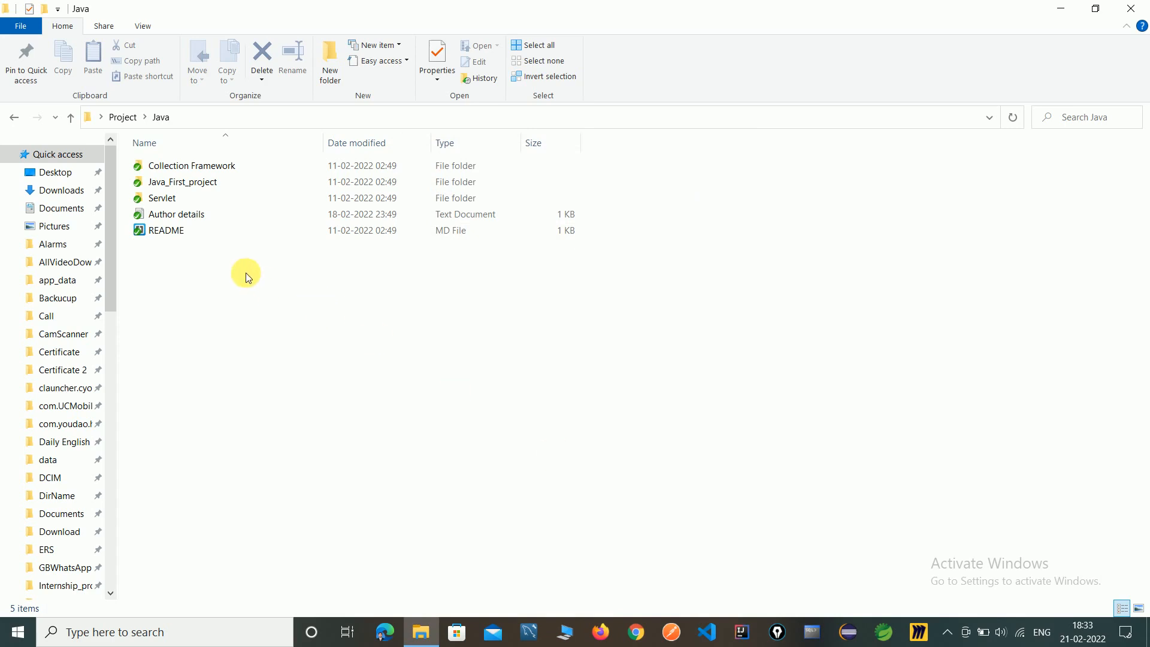
Bring up the Java folder's context menu again to reach the TortoiseGit commands
right_click(246, 278)
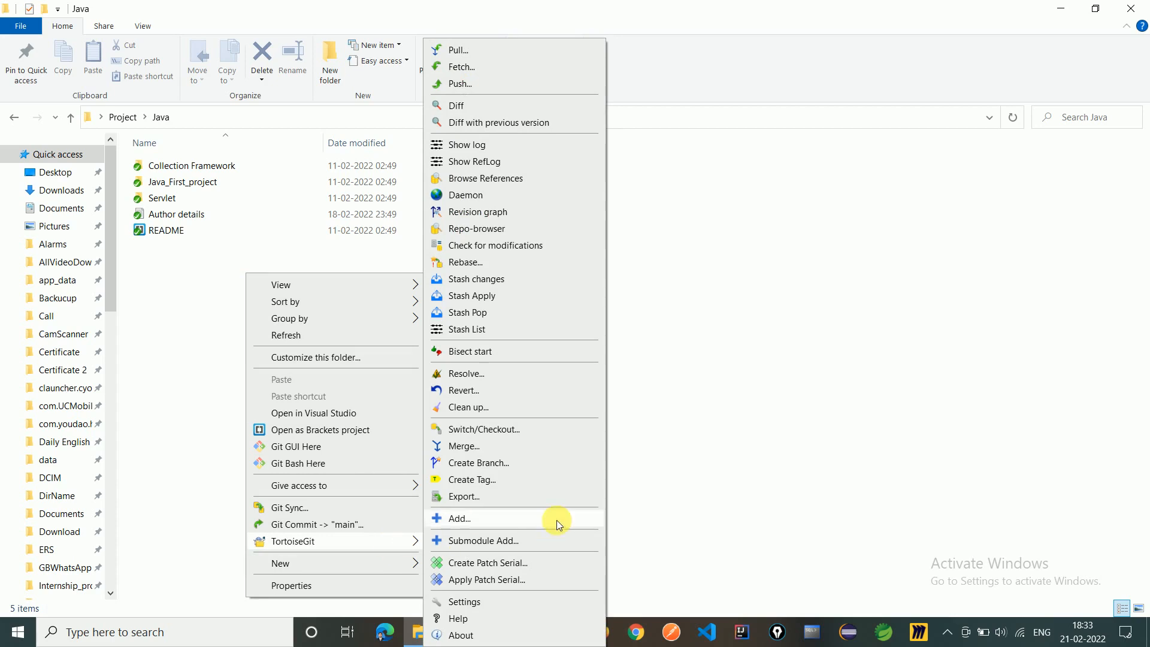
mouse_move(523, 430)
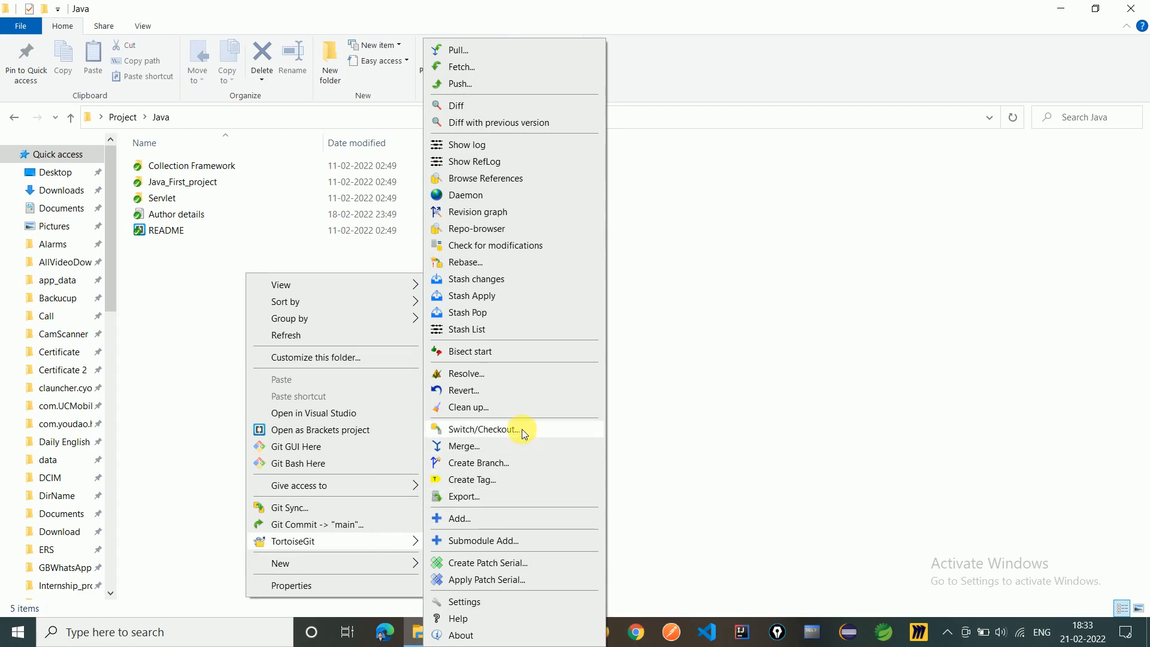
Switch/Checkout the working copy to the Developercorners branch
left_click(481, 429)
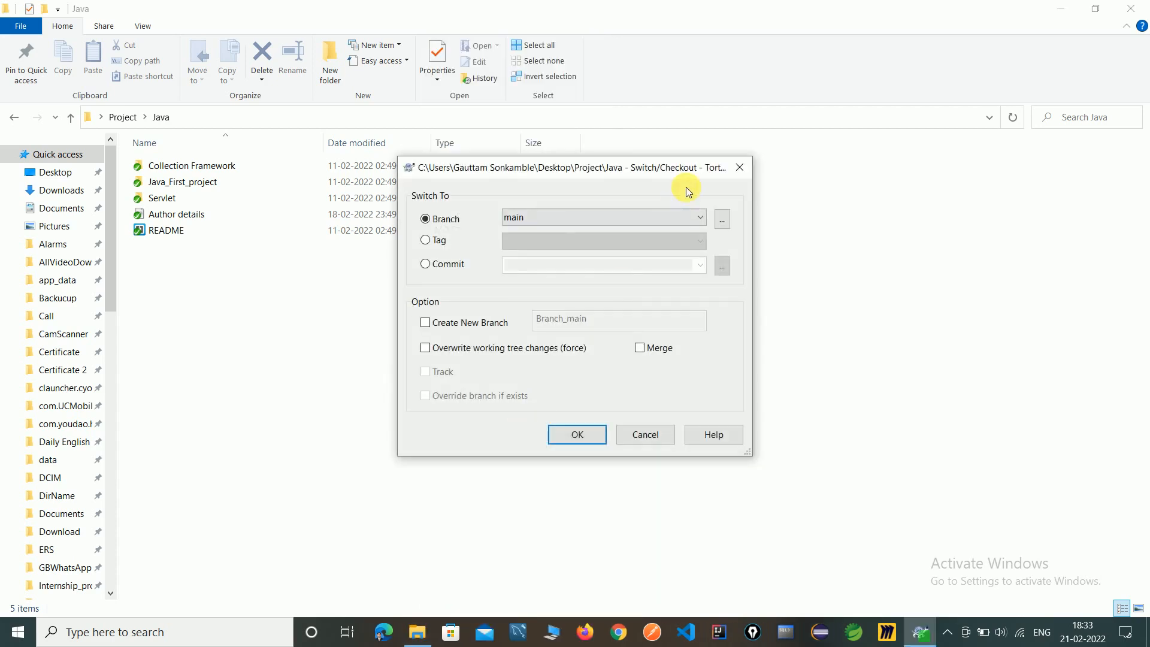
left_click(699, 216)
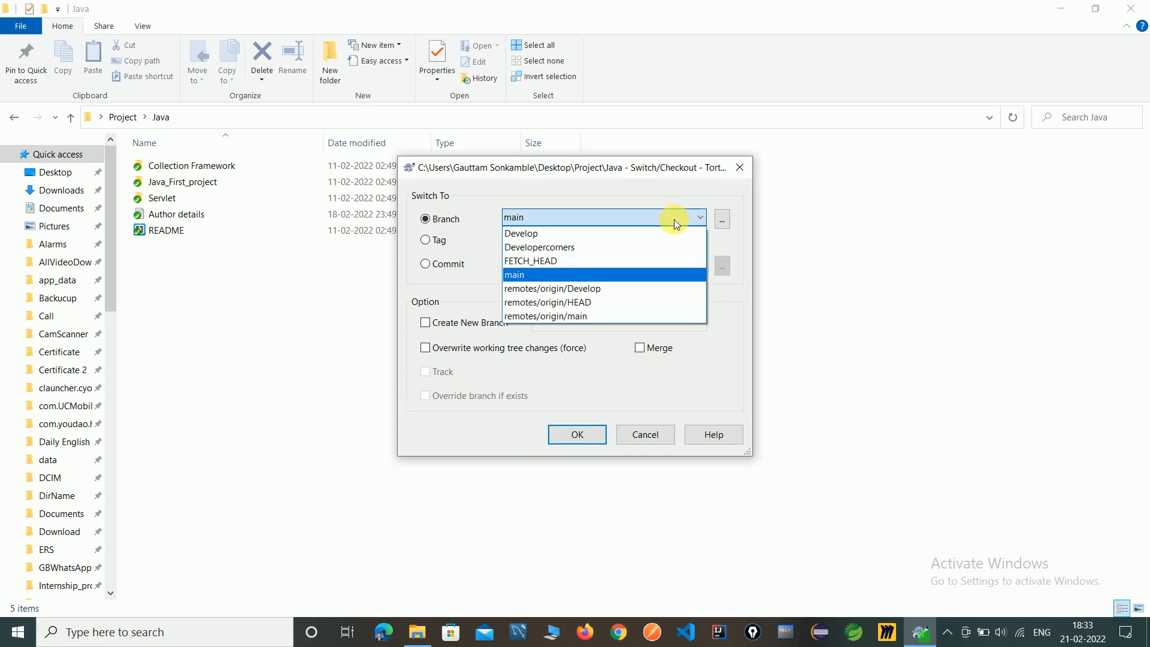
mouse_move(583, 251)
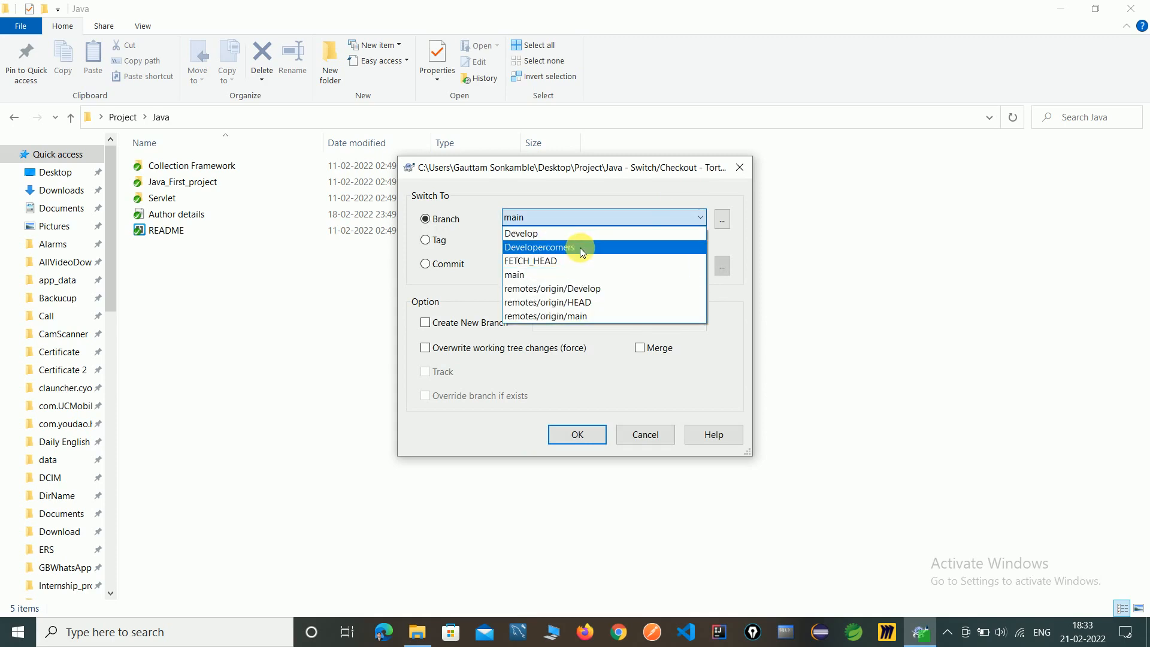
left_click(563, 247)
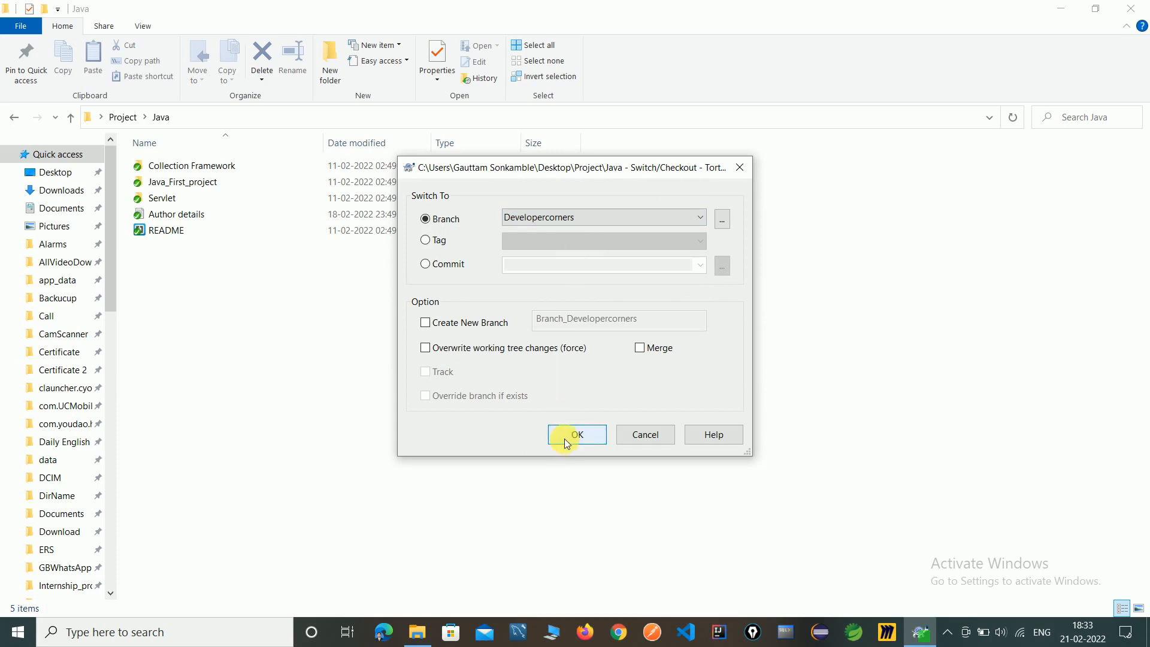
left_click(576, 435)
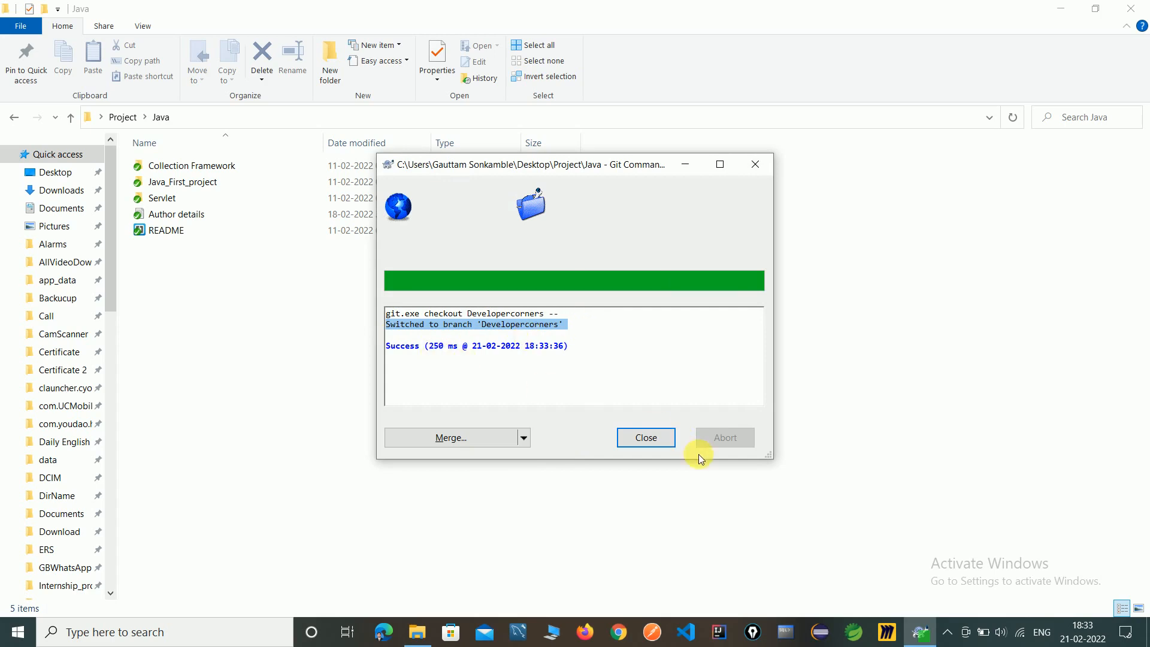
Dismiss the successful checkout progress window
left_click(646, 437)
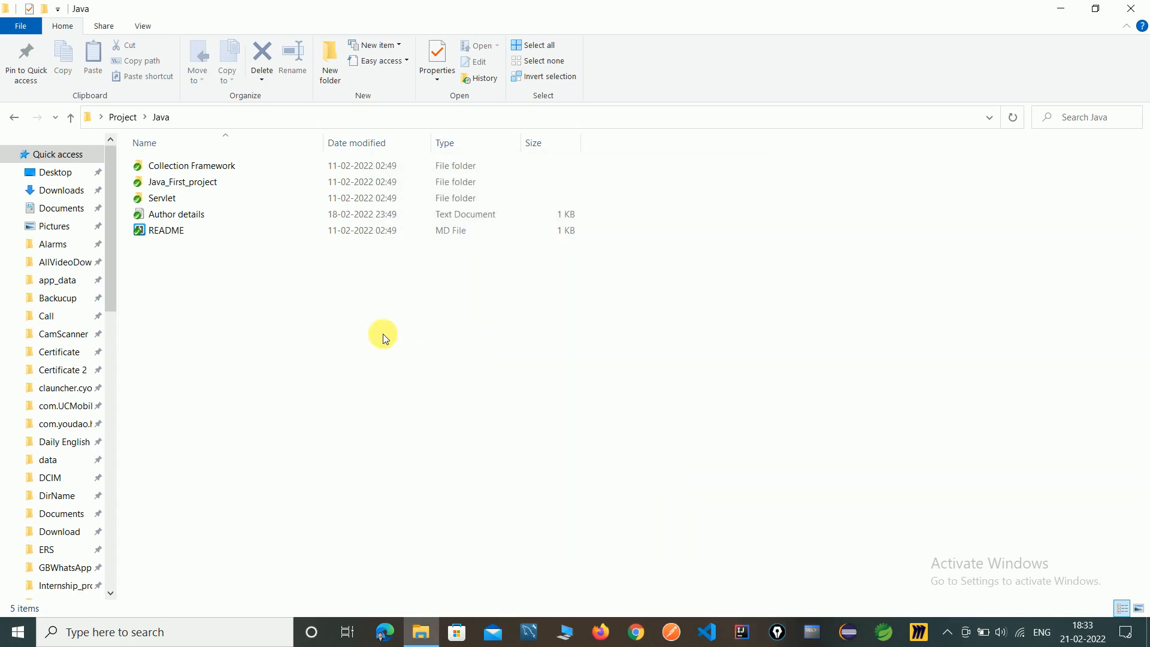
Bring up the folder's context menu to verify commits now target Developercorners
right_click(383, 336)
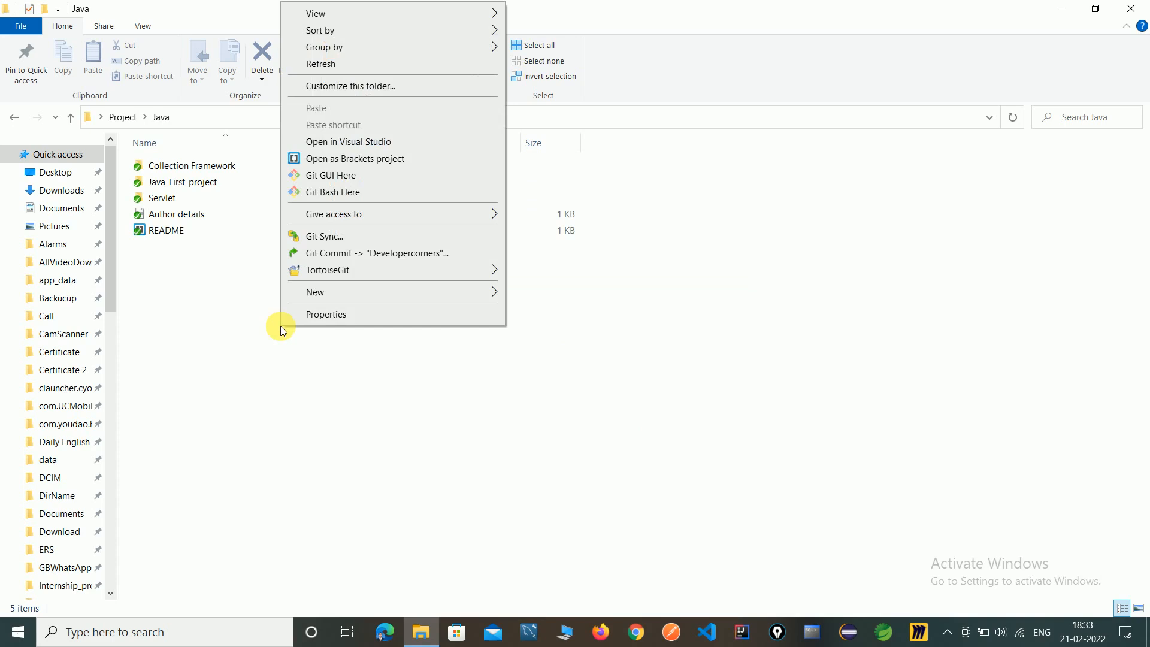
mouse_move(403, 254)
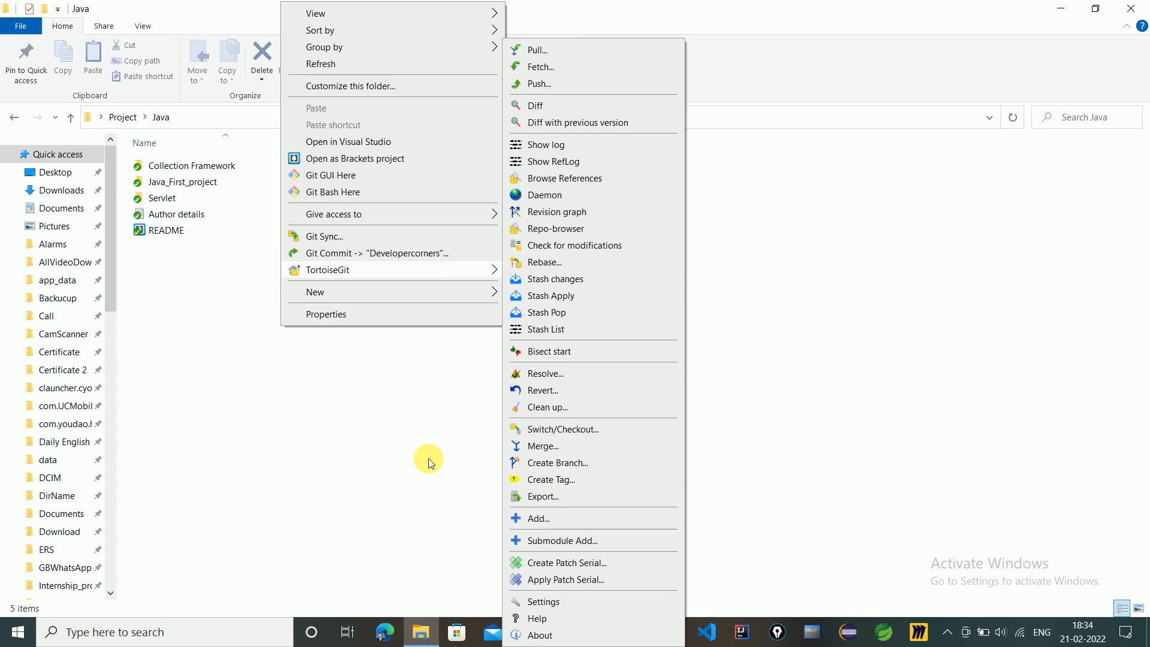
mouse_move(413, 436)
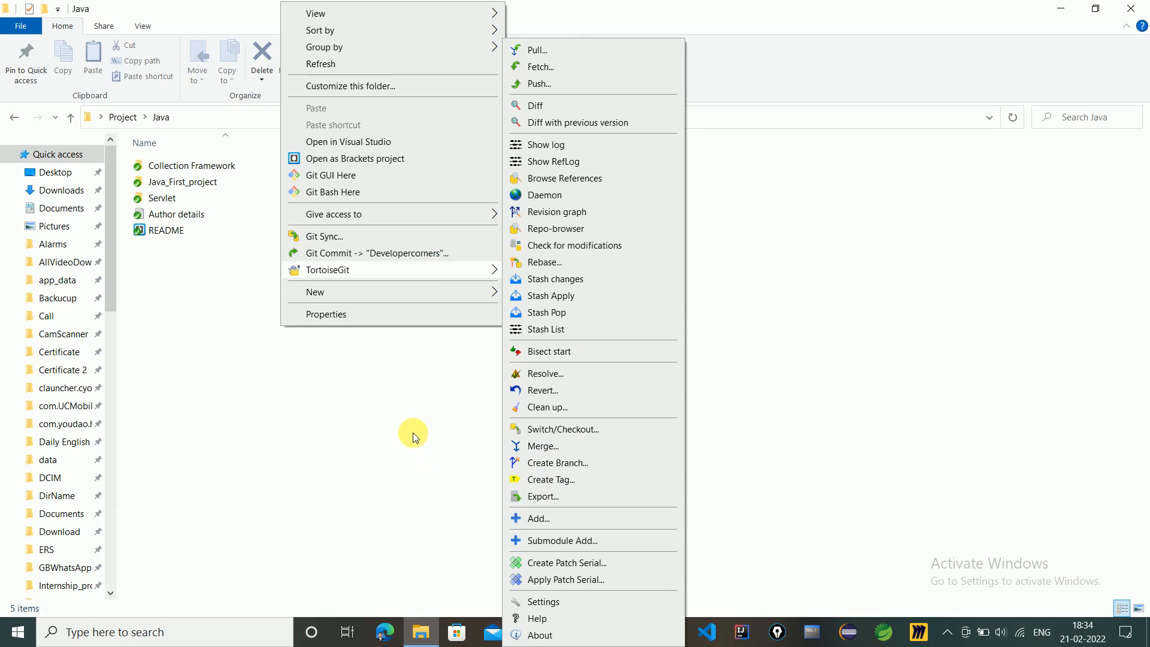